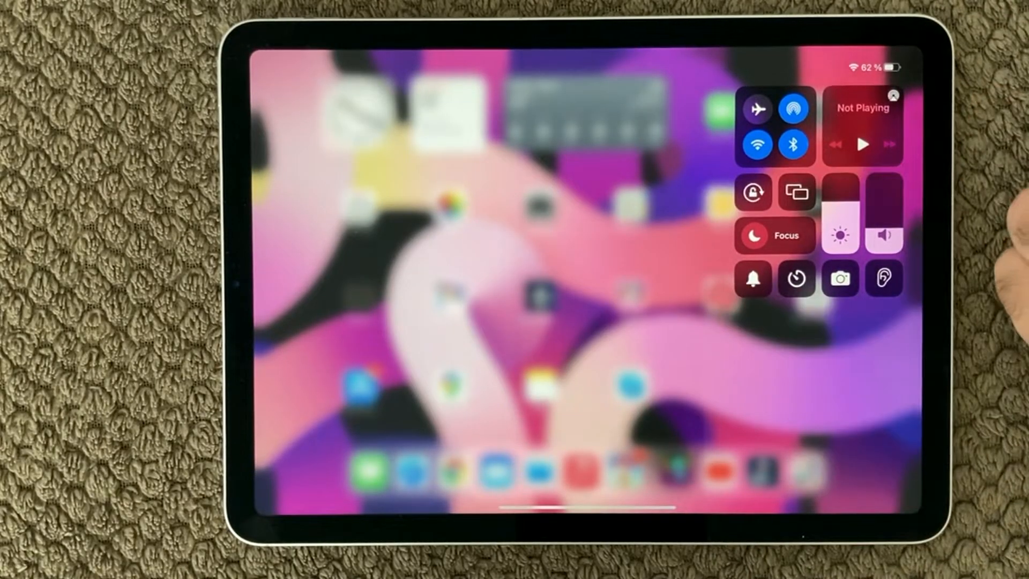
Step: Disconnect Bluetooth devices until tomorrow from Control Centre and return to the home screen
click(793, 145)
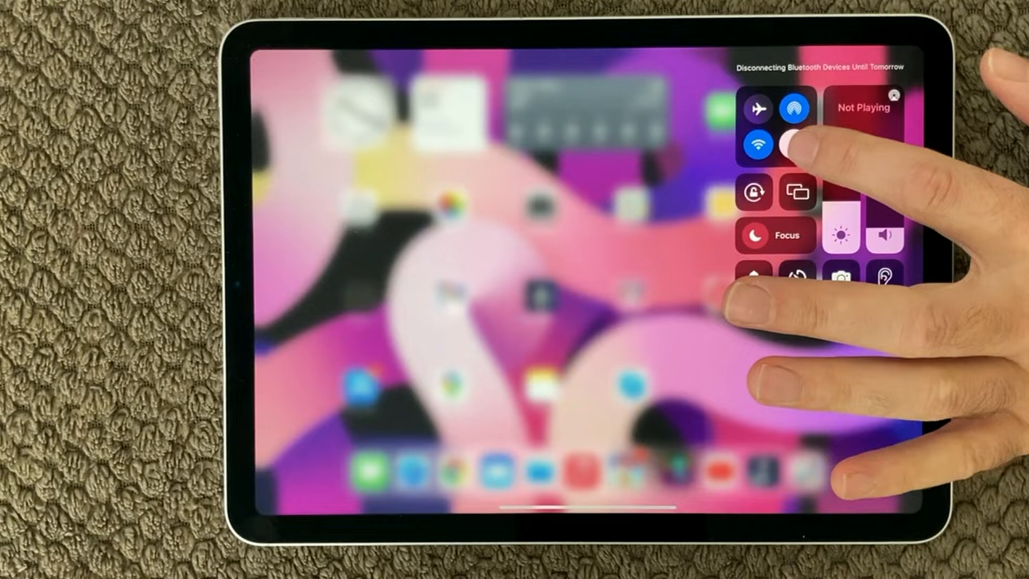
click(793, 145)
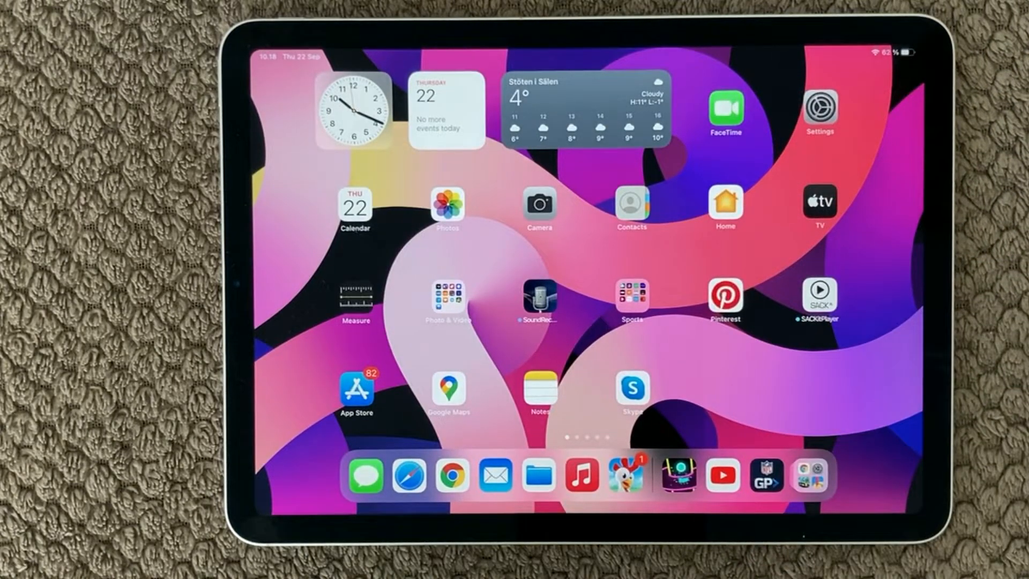
Step: Turn Bluetooth fully off on the Settings Bluetooth page, leaving no devices listed
click(819, 113)
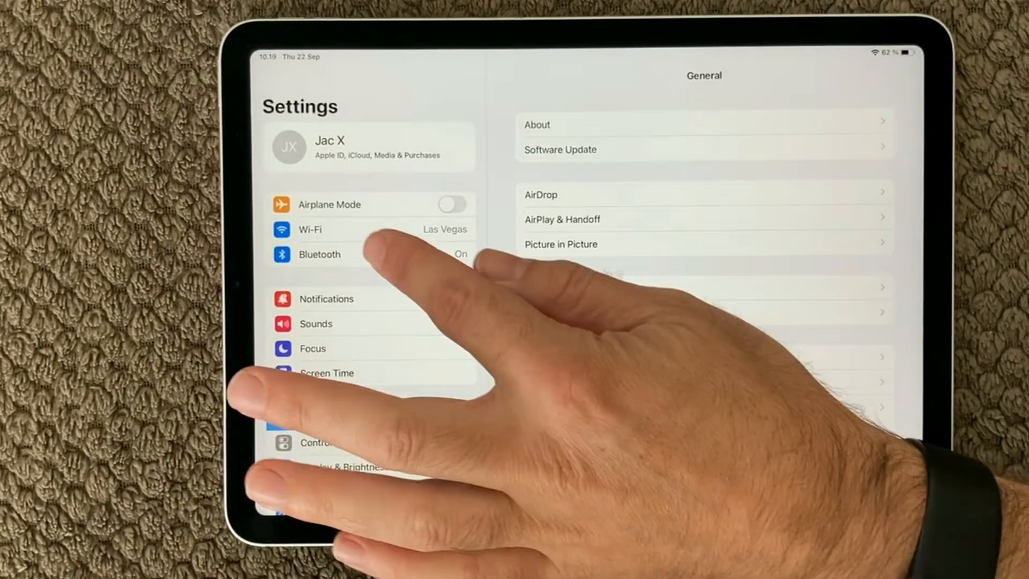
click(341, 255)
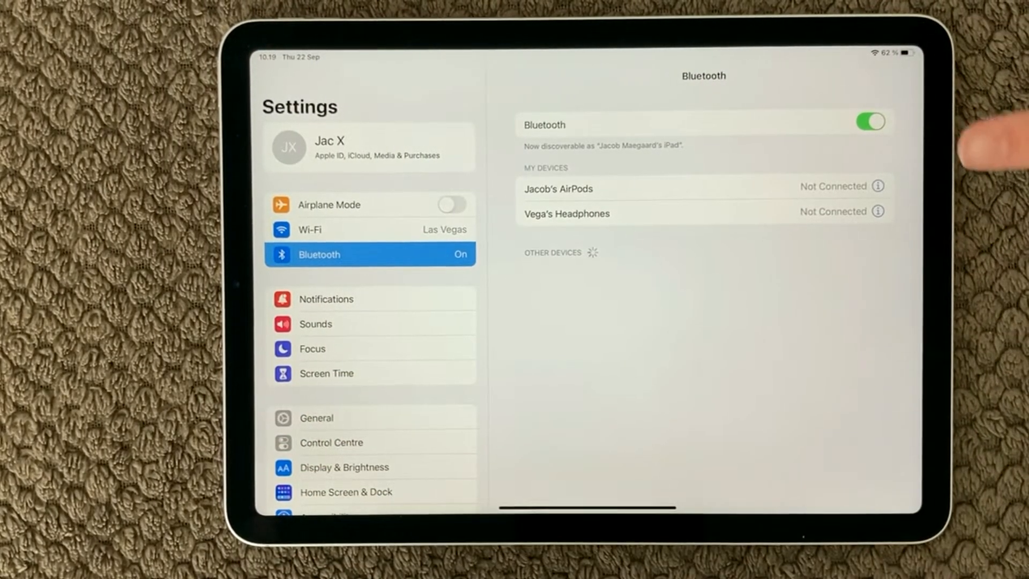
click(869, 122)
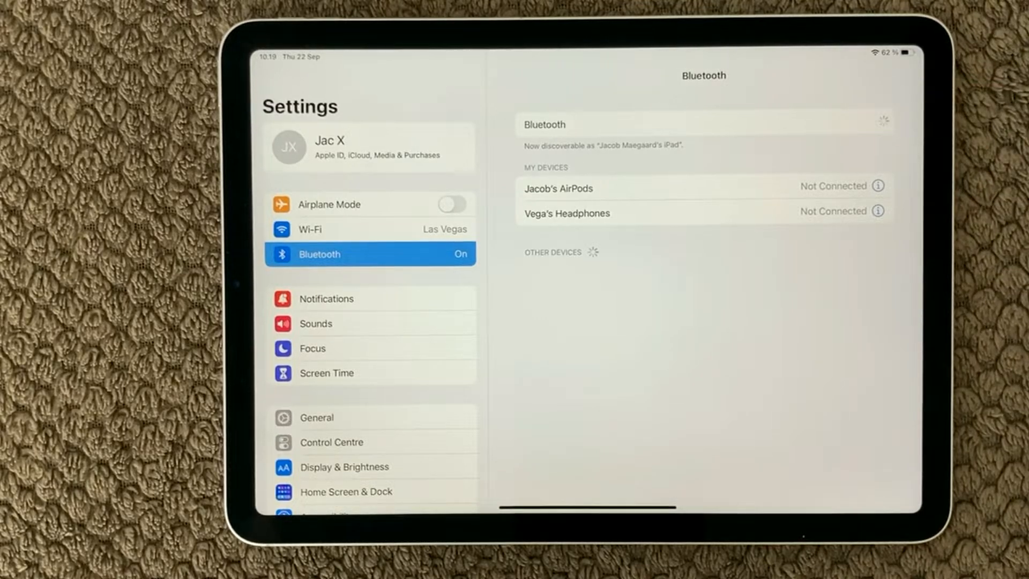
click(871, 123)
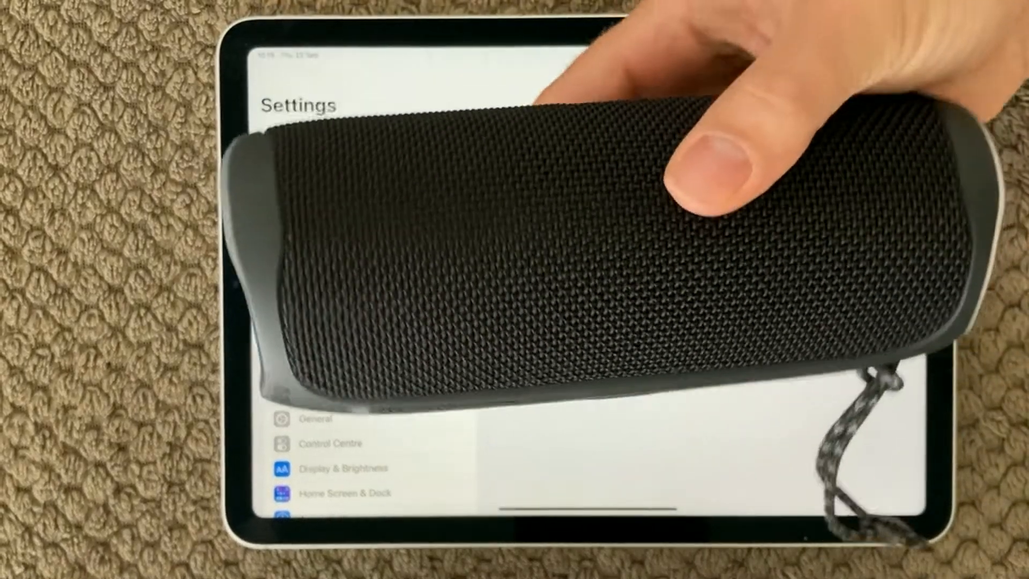
click(369, 254)
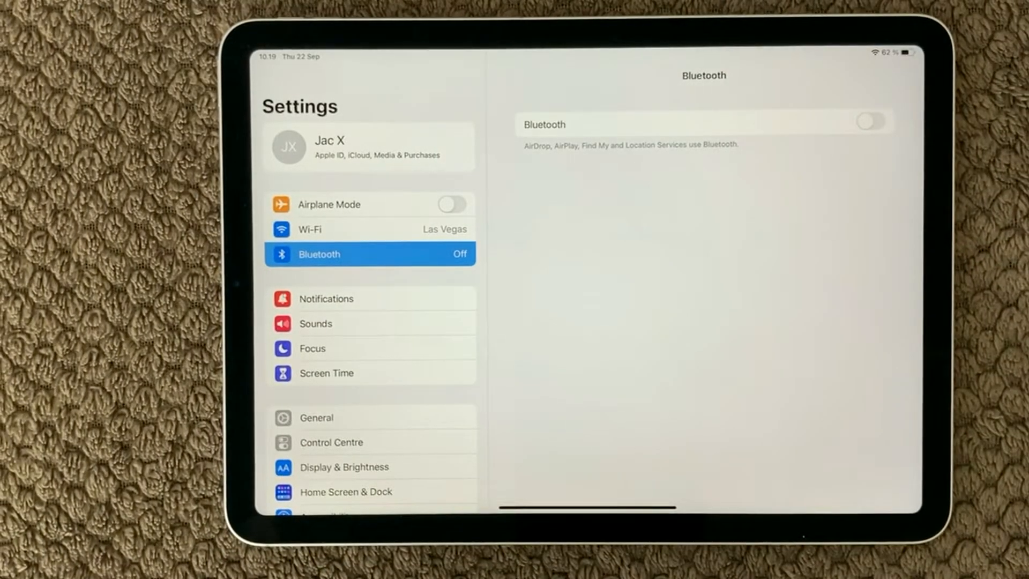
Step: Switch Bluetooth back on so the JBL Flip 5 connects under My Devices
click(871, 122)
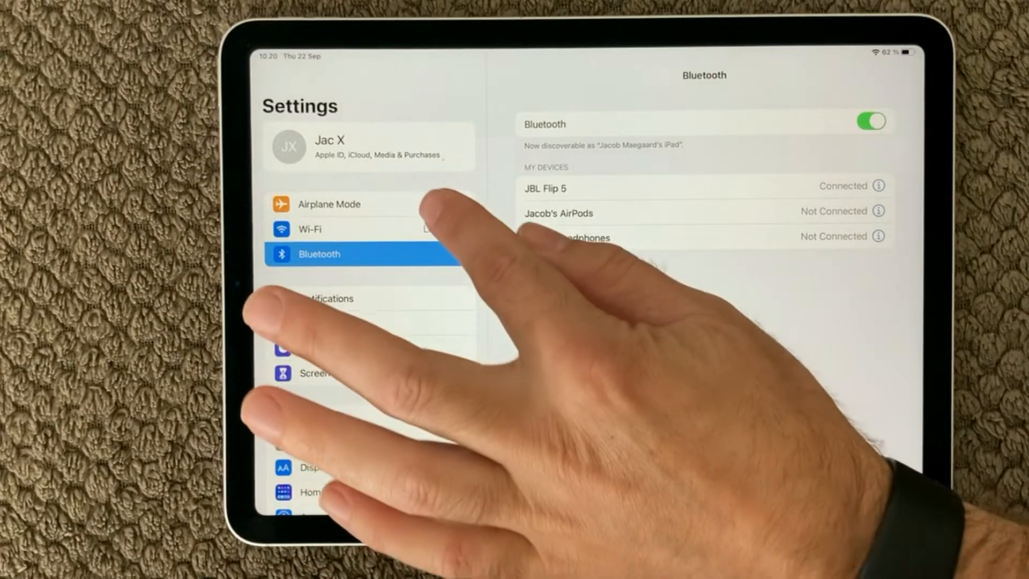
Step: Cycle Airplane Mode on and off, toggling Bluetooth, so Wi-Fi and Bluetooth come back on
click(451, 204)
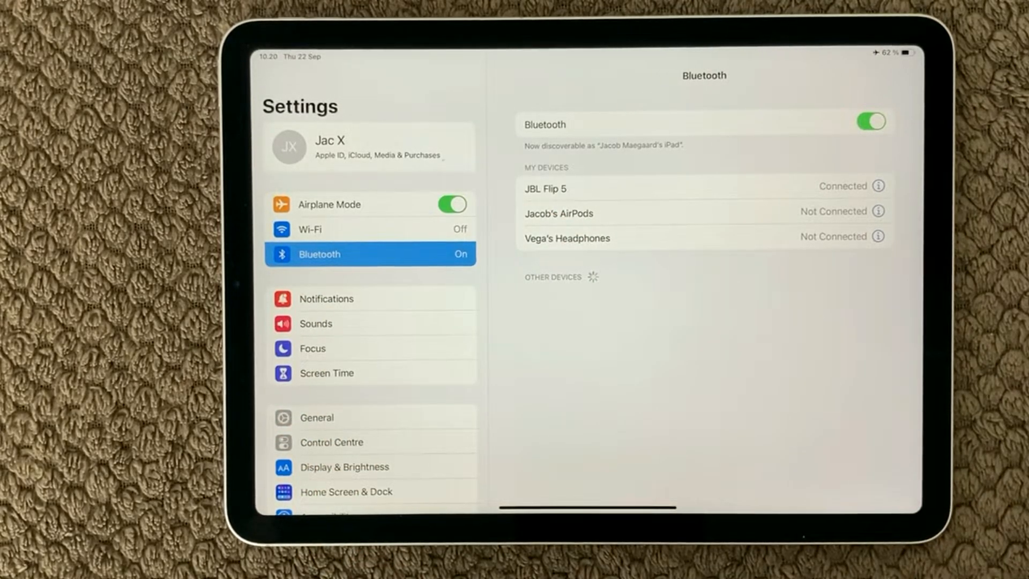
click(870, 122)
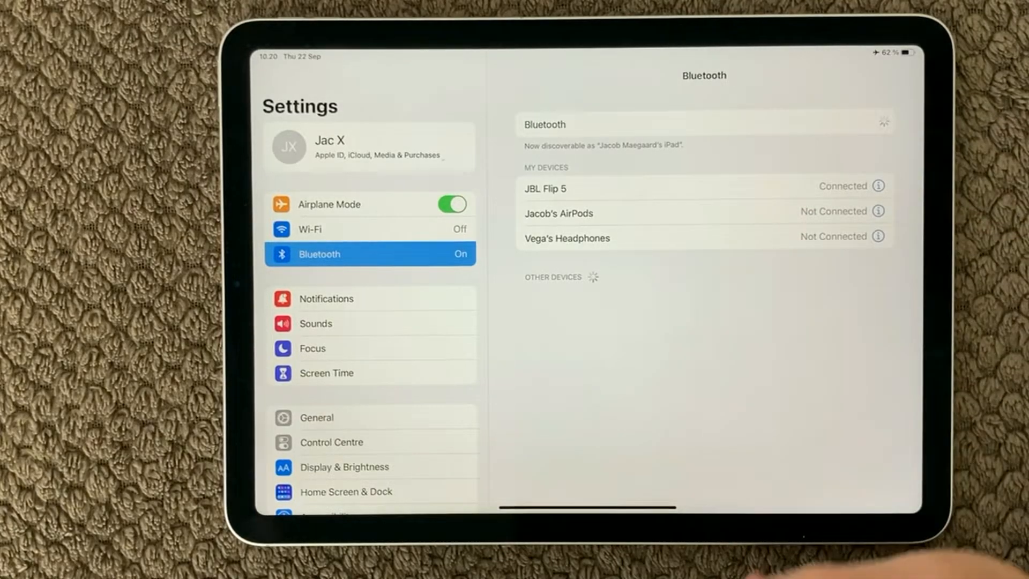
click(880, 123)
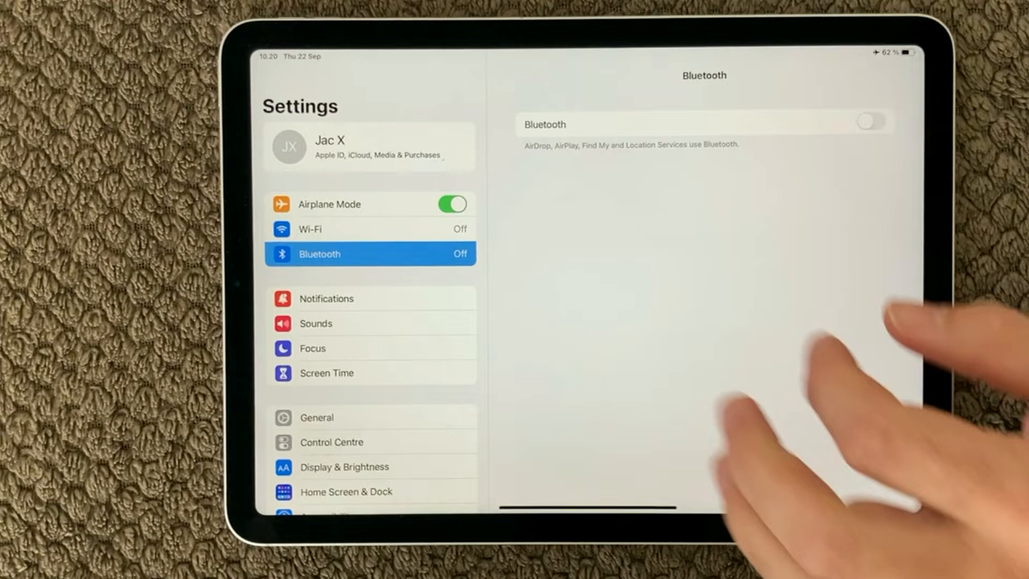
click(870, 122)
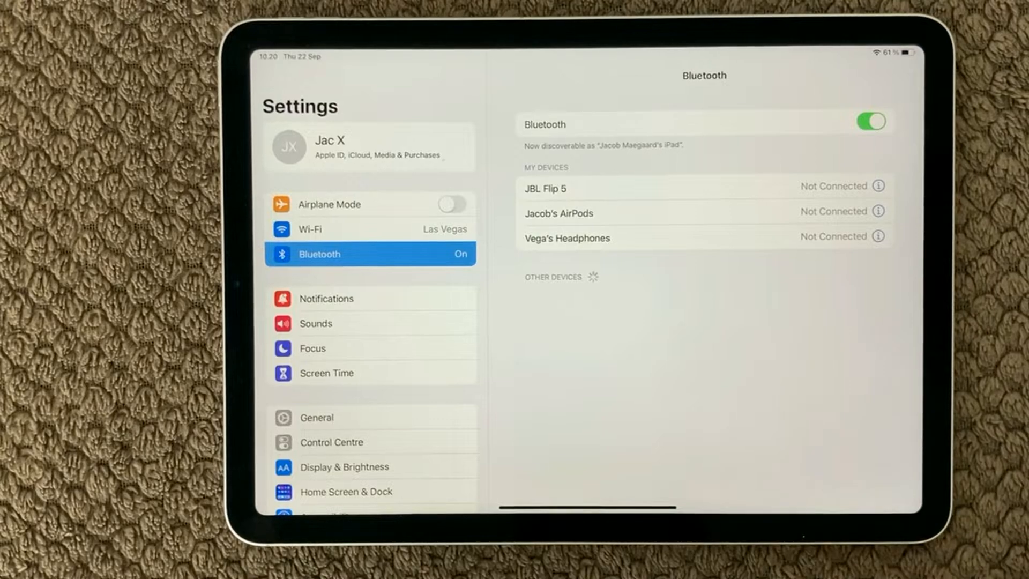
mouse_move(689, 196)
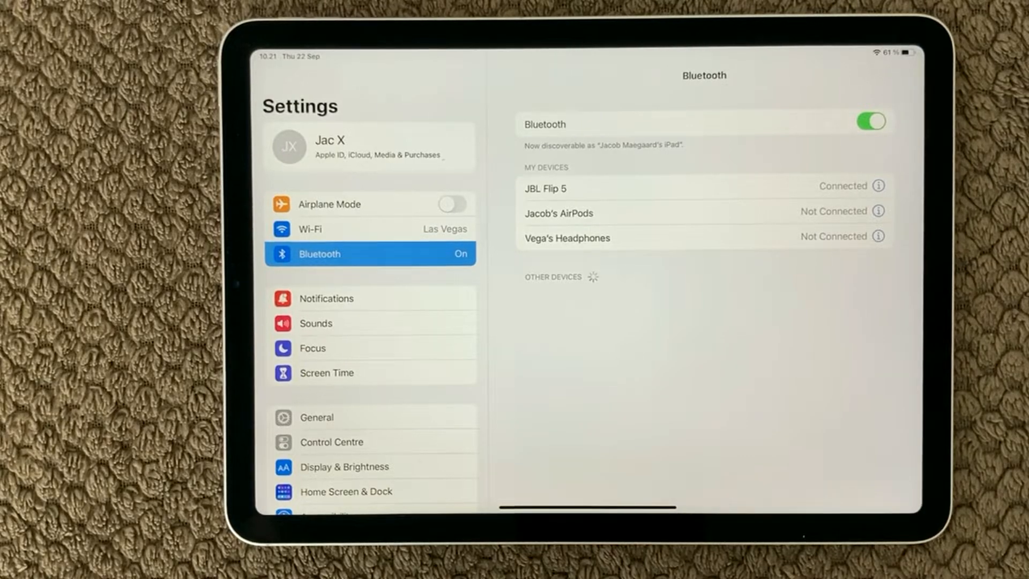
Step: Go to General and bring up the Transfer or Reset iPad options
click(316, 417)
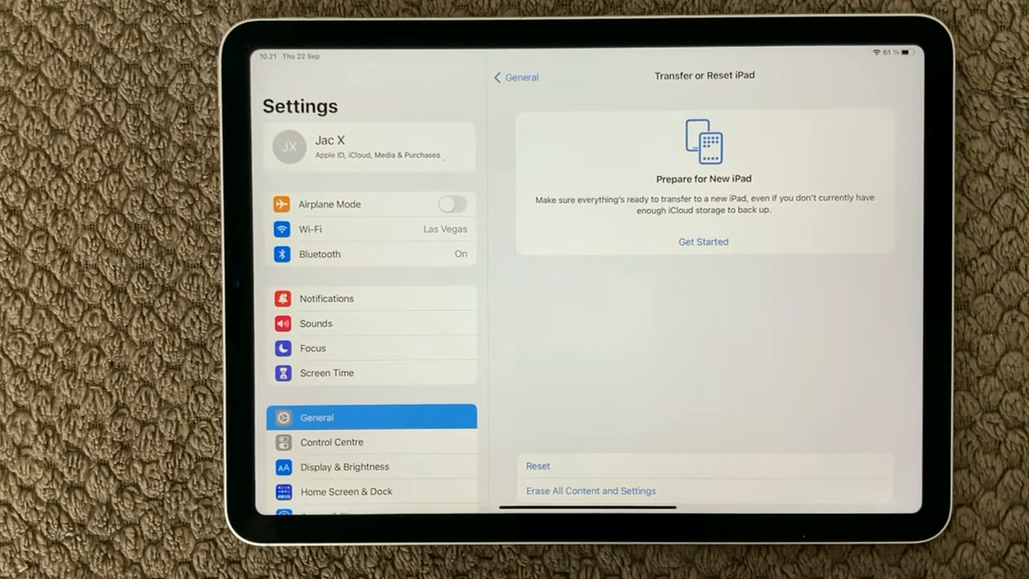
click(537, 465)
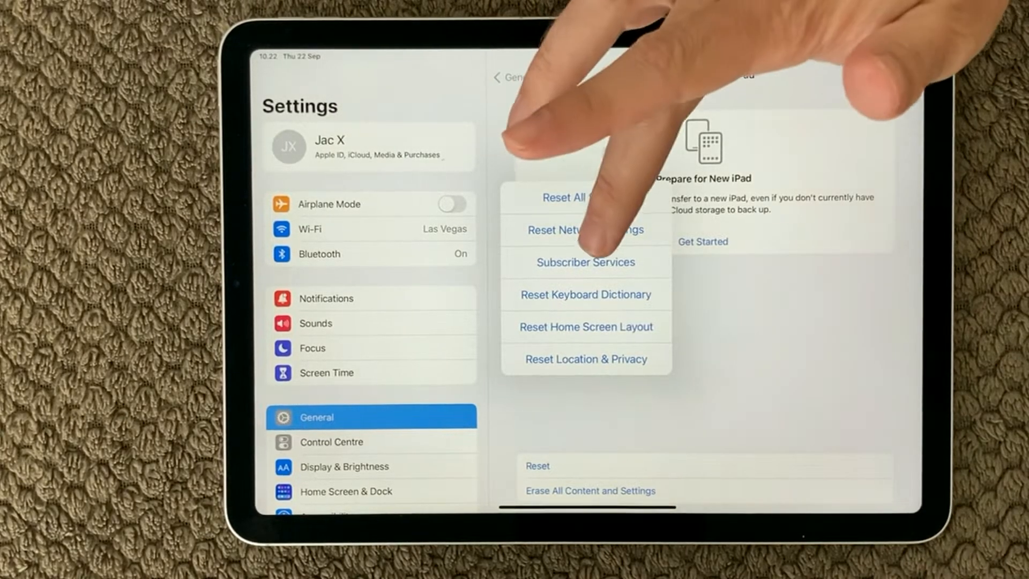
click(578, 198)
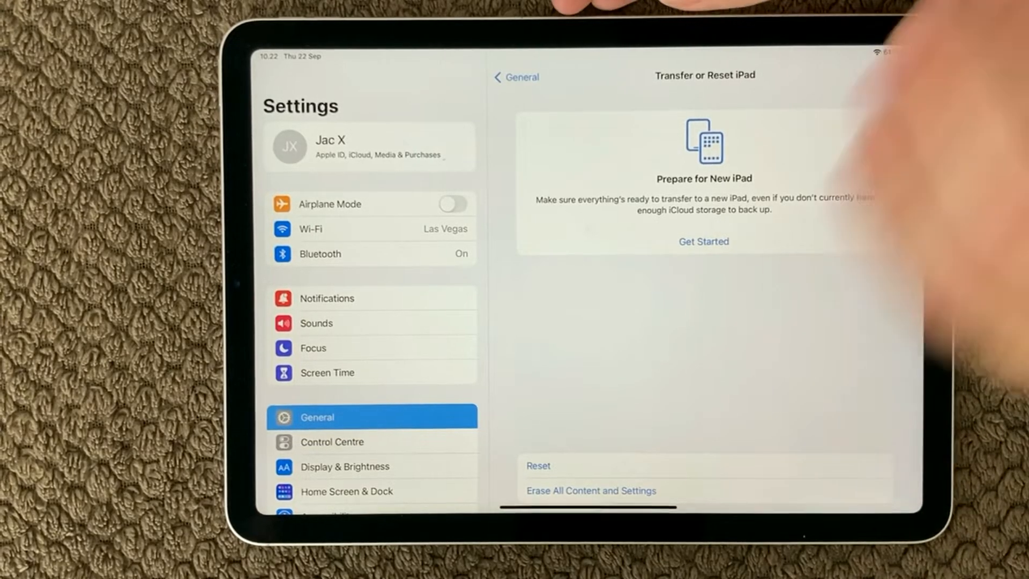
click(538, 466)
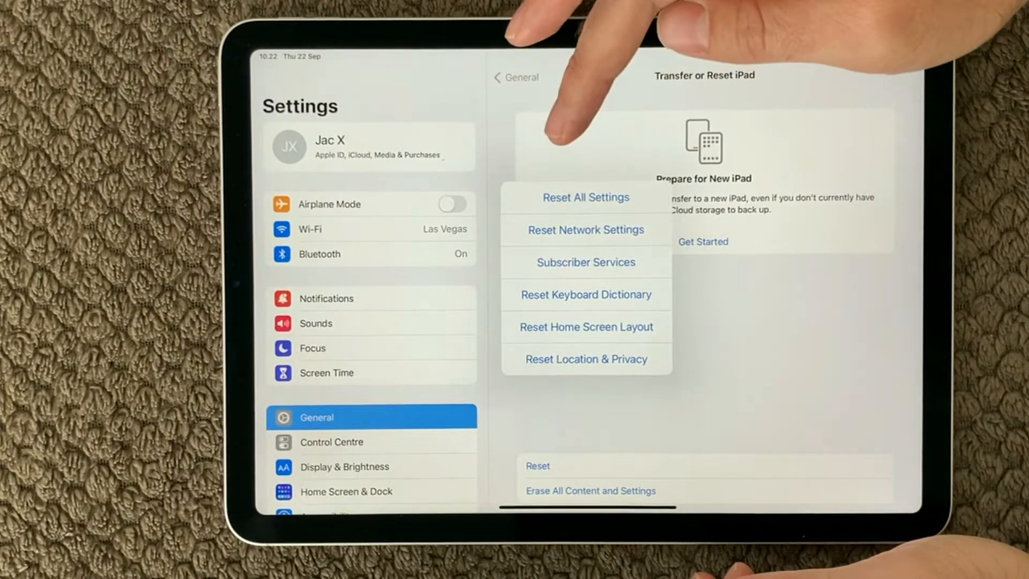
click(585, 197)
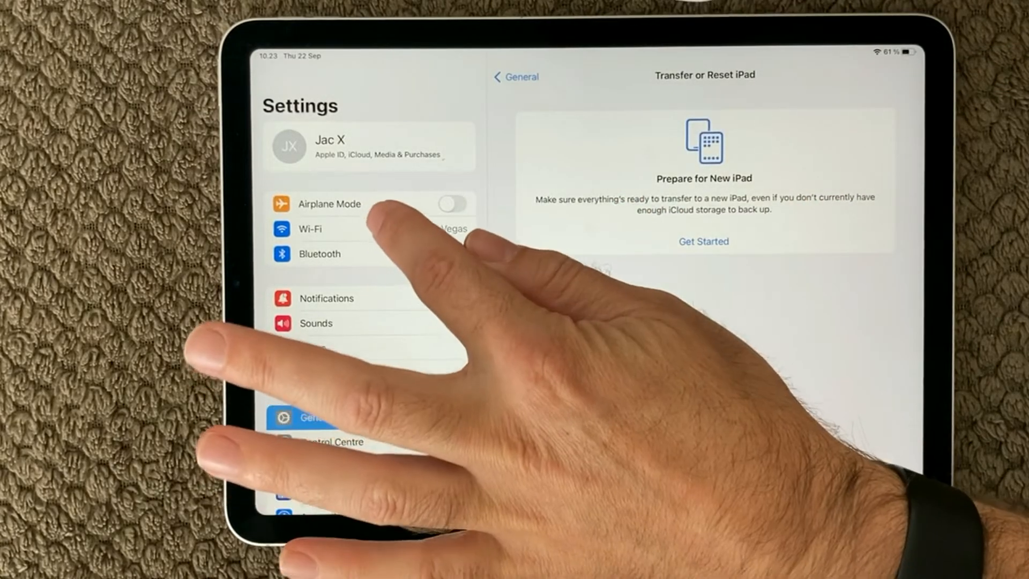
click(320, 255)
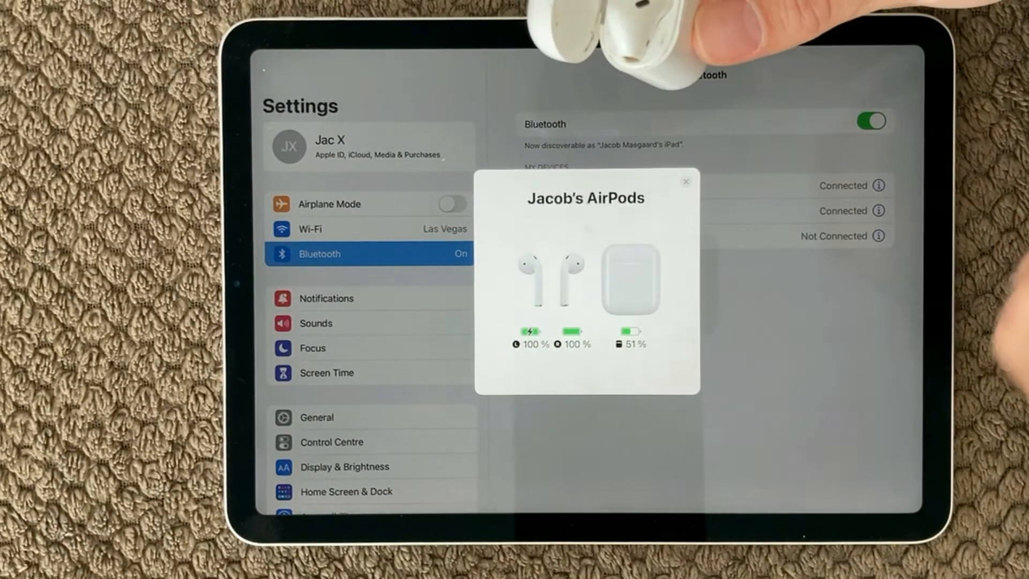
click(687, 181)
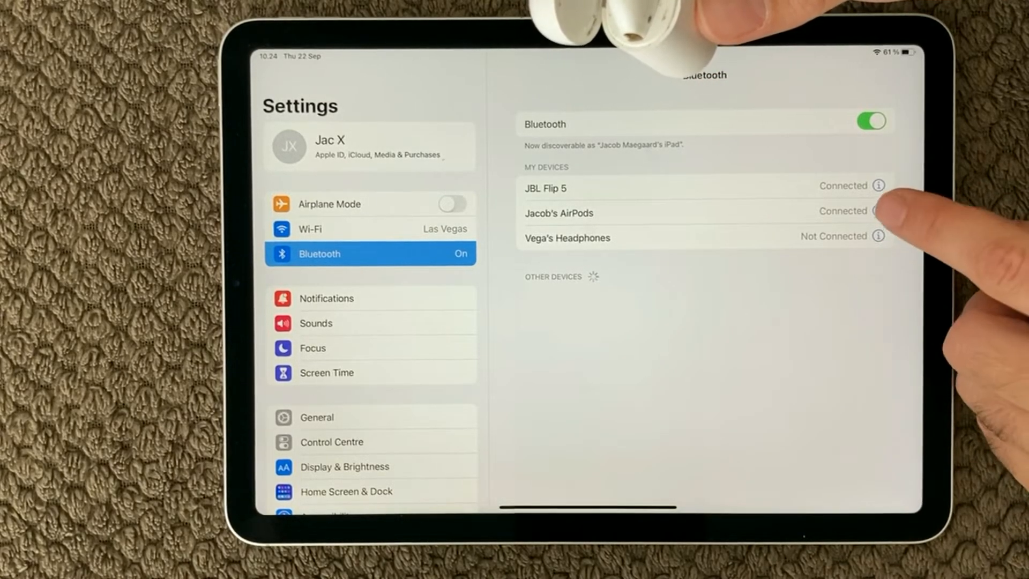
click(880, 211)
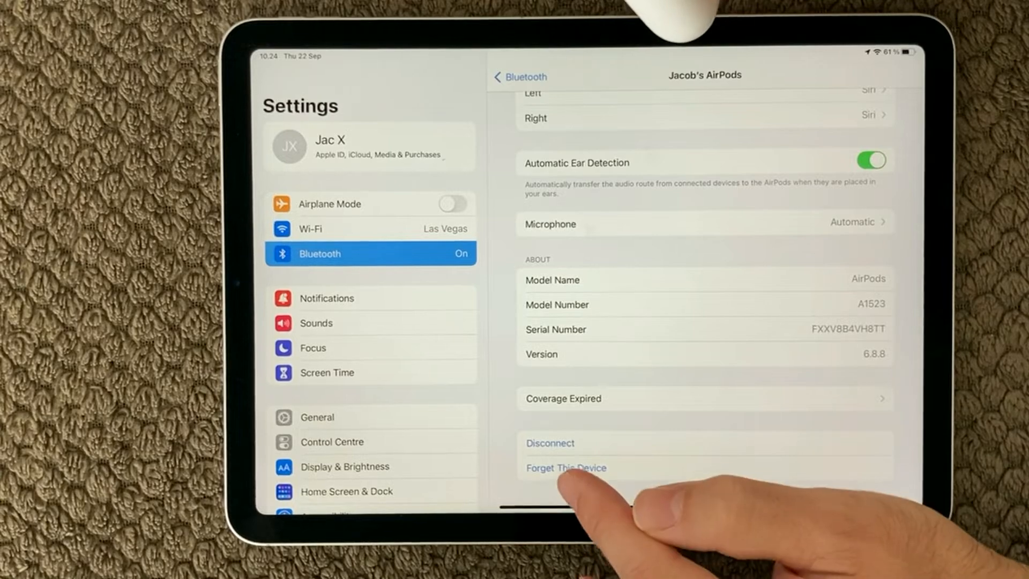
click(564, 468)
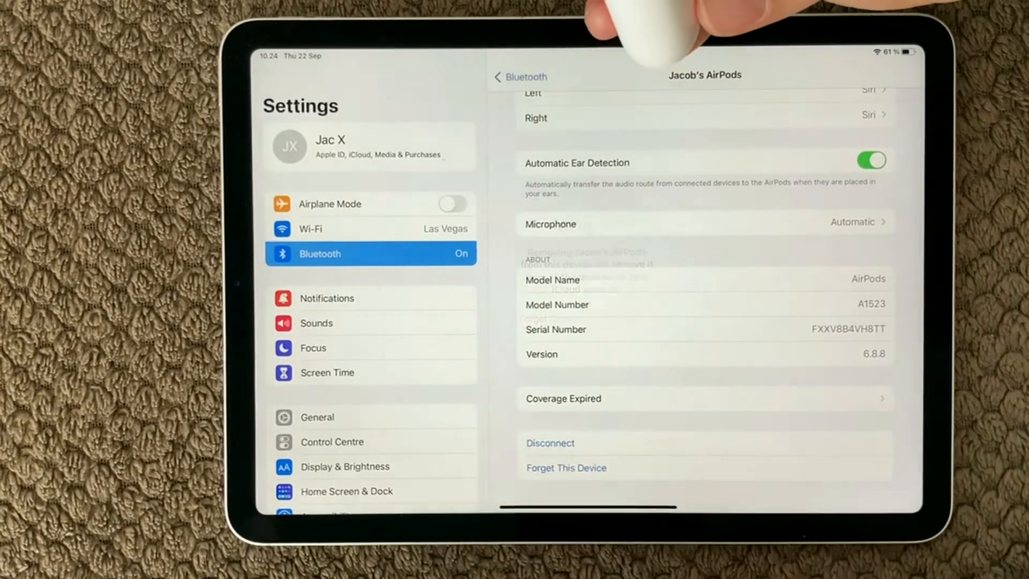
click(519, 77)
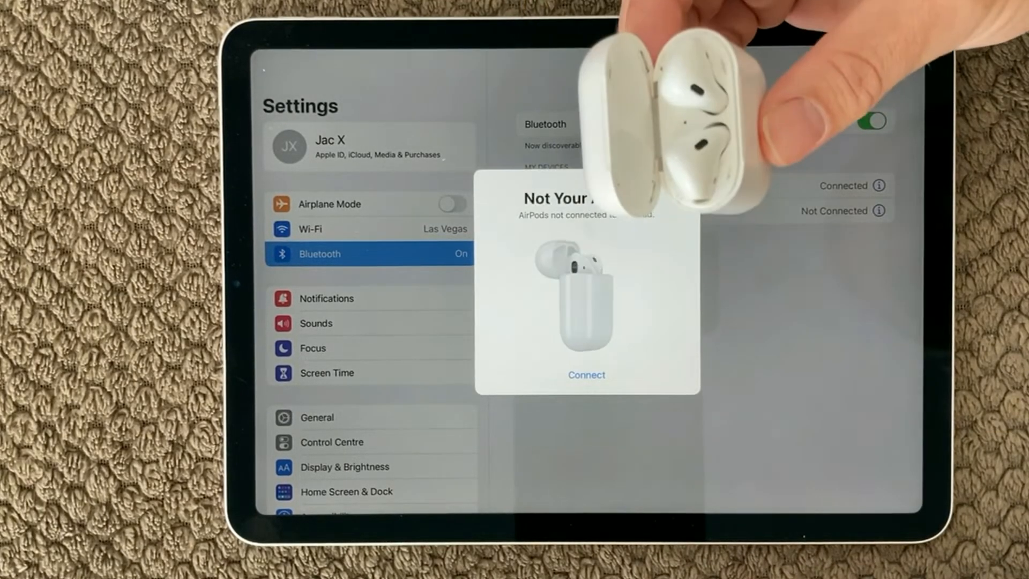
click(585, 375)
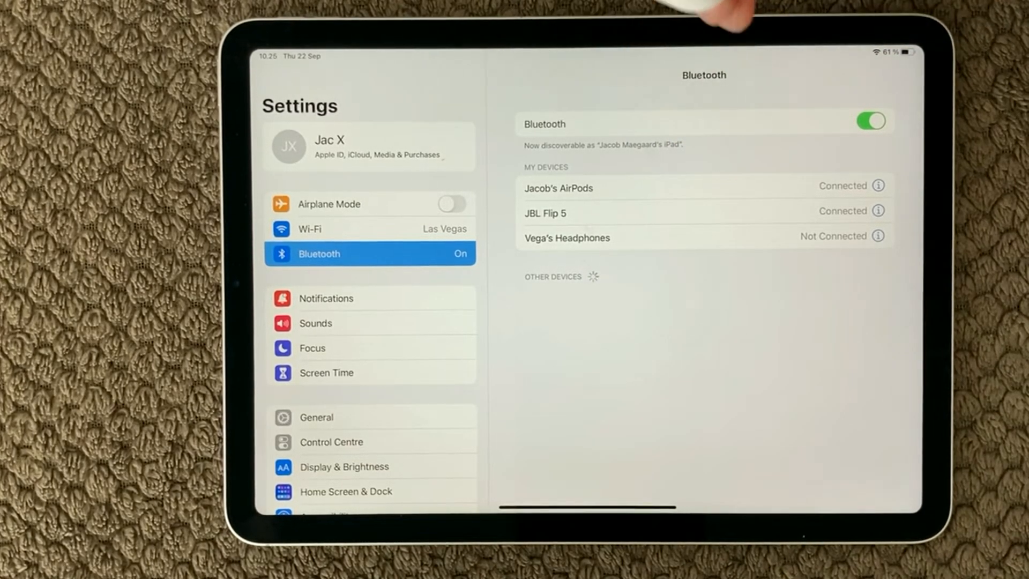
click(882, 211)
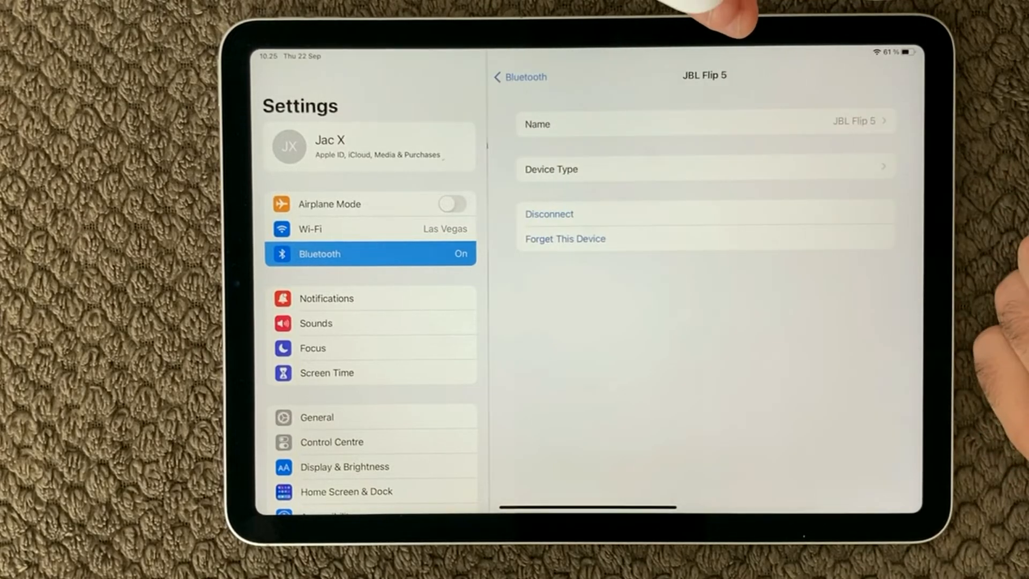